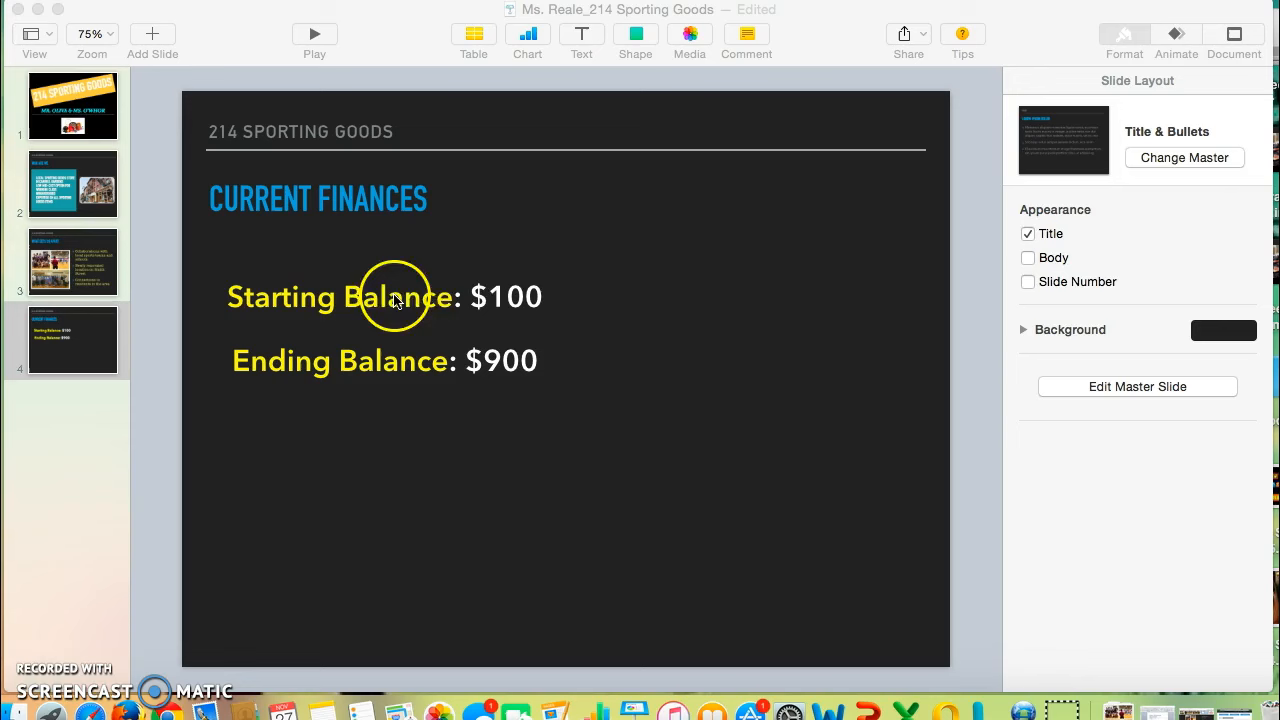
Insert a text box reading 'First Quarter's Profit: $800' on the Current Finances slide.
left_click(317, 198)
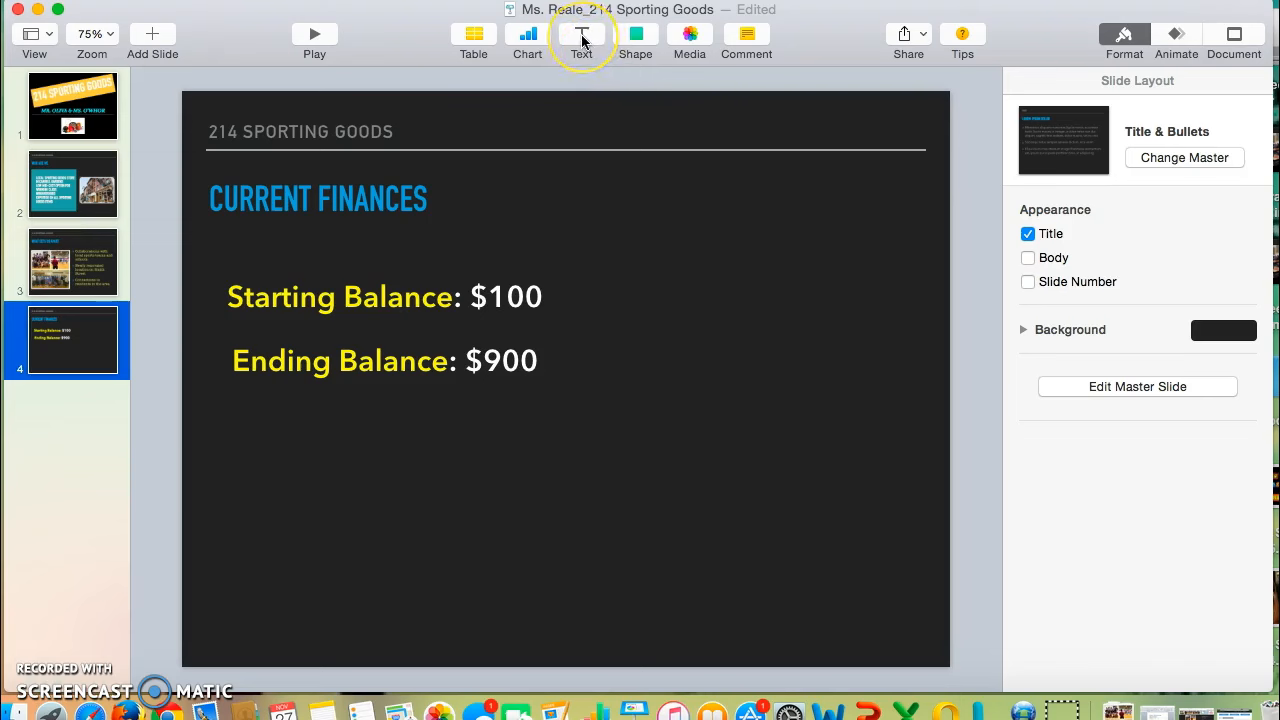
left_click(581, 40)
type("First Quarter's Profit: $800")
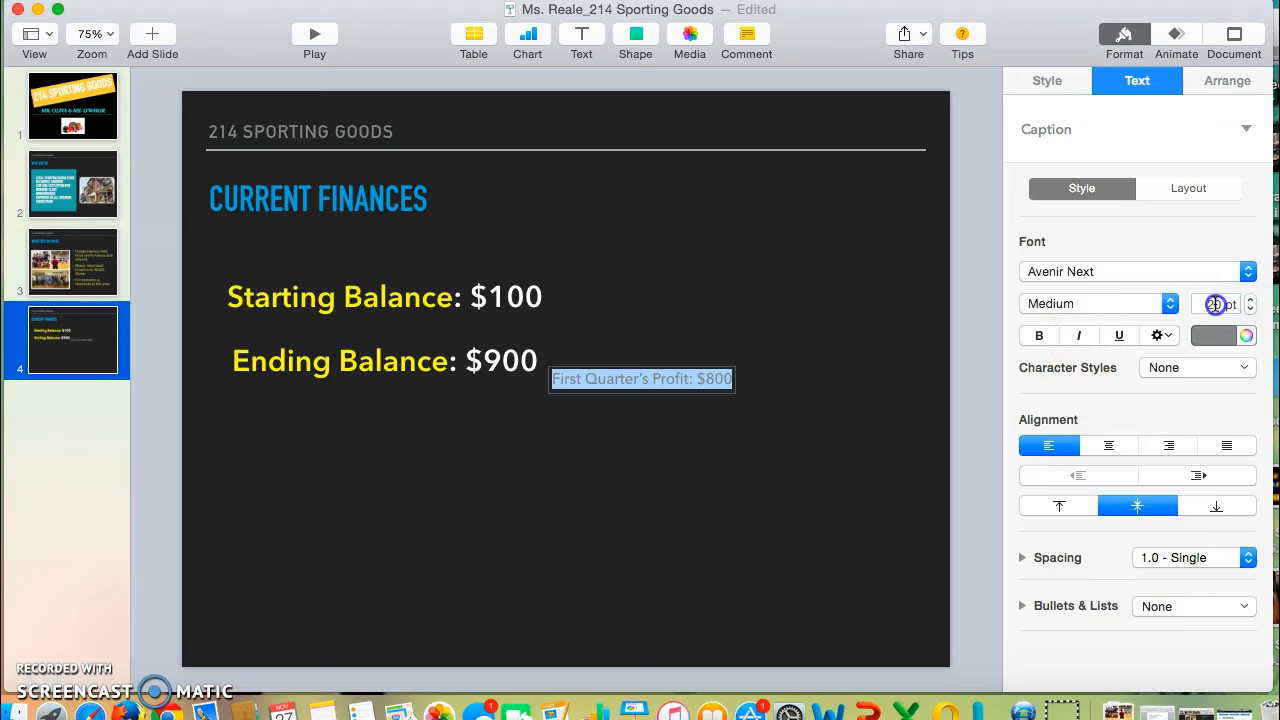
Set the profit line to 40 pt, move it under Ending Balance, and make its label yellow.
left_click(1222, 303)
type("40")
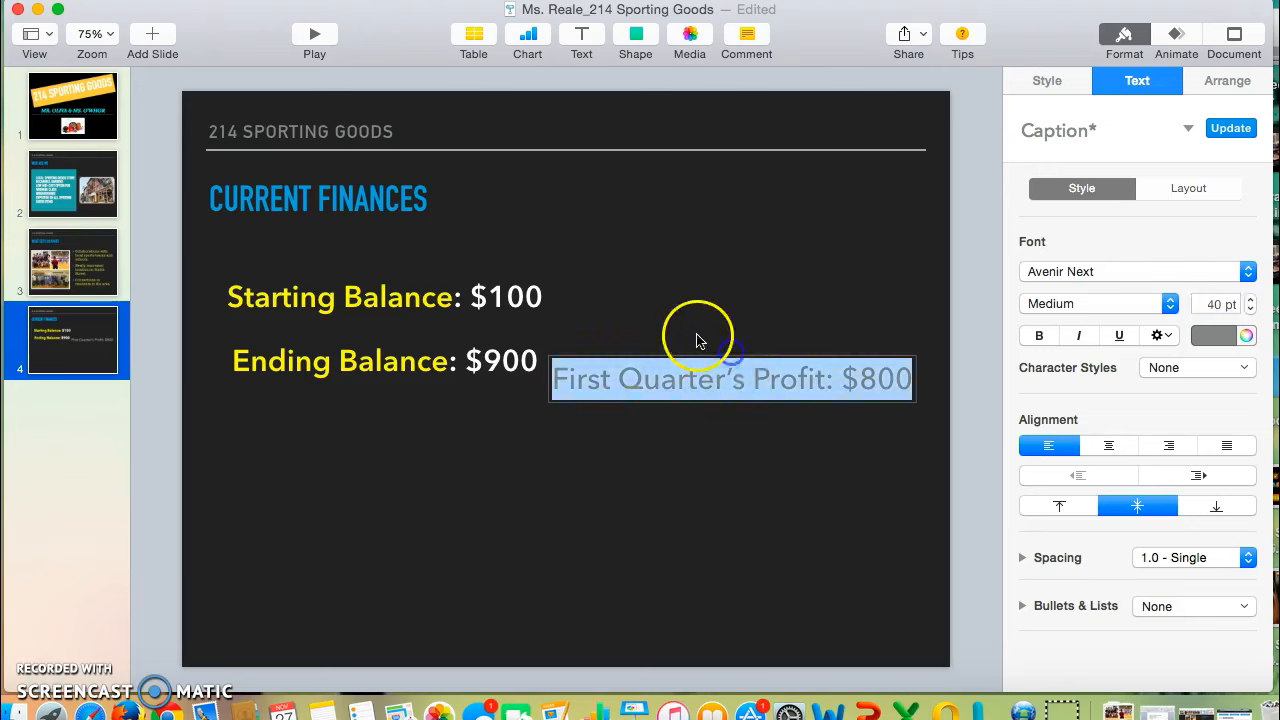
left_click_drag(730, 378, 415, 433)
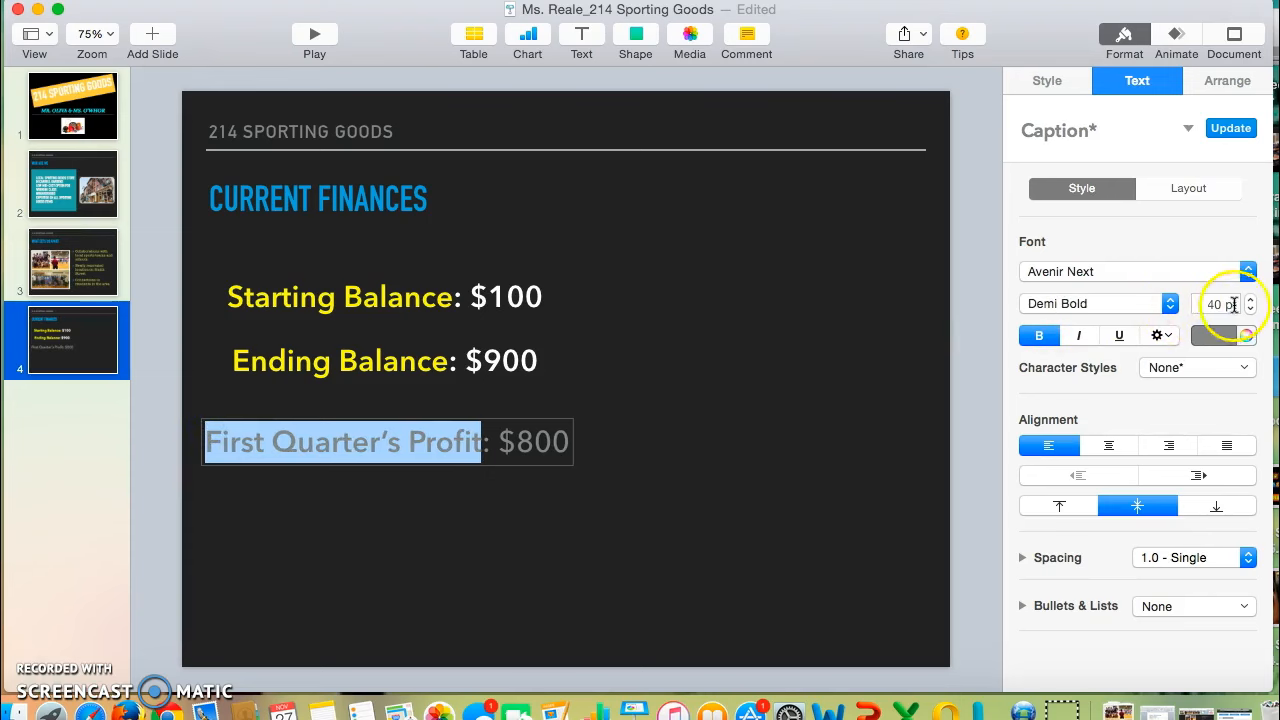
left_click(1240, 335)
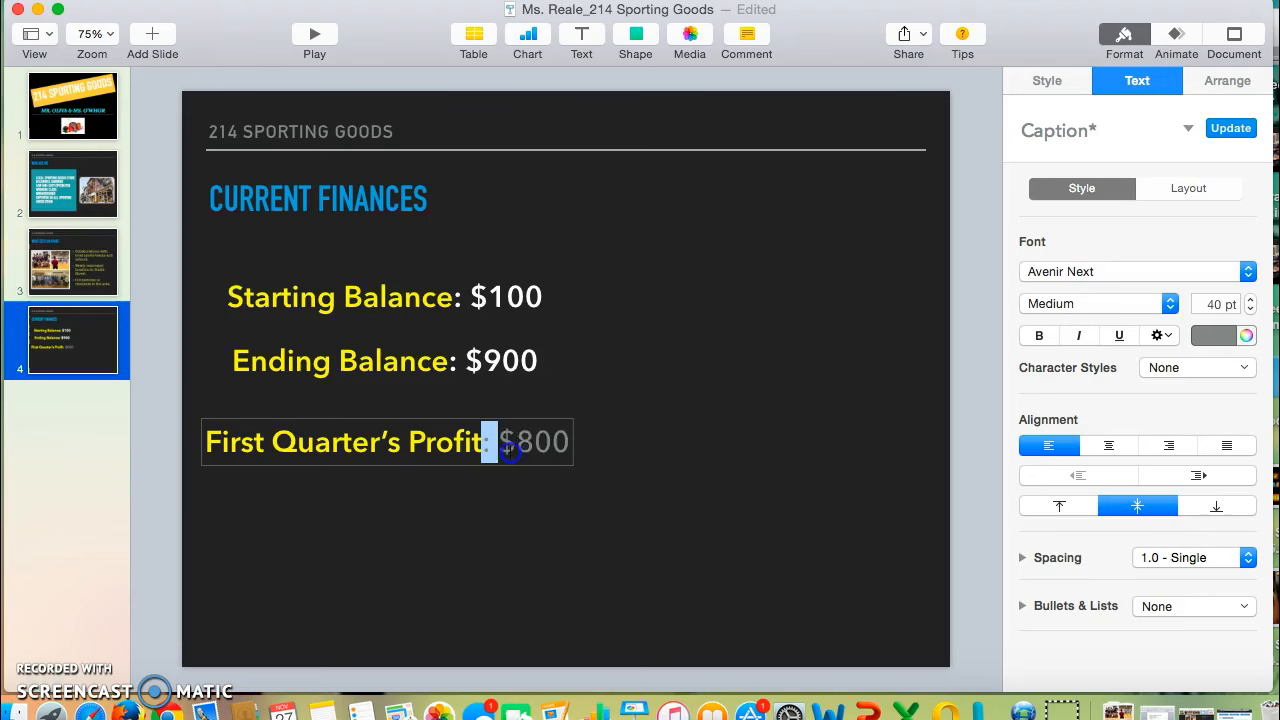
Open the colour options for the $800 amount to turn it white.
left_click(1246, 335)
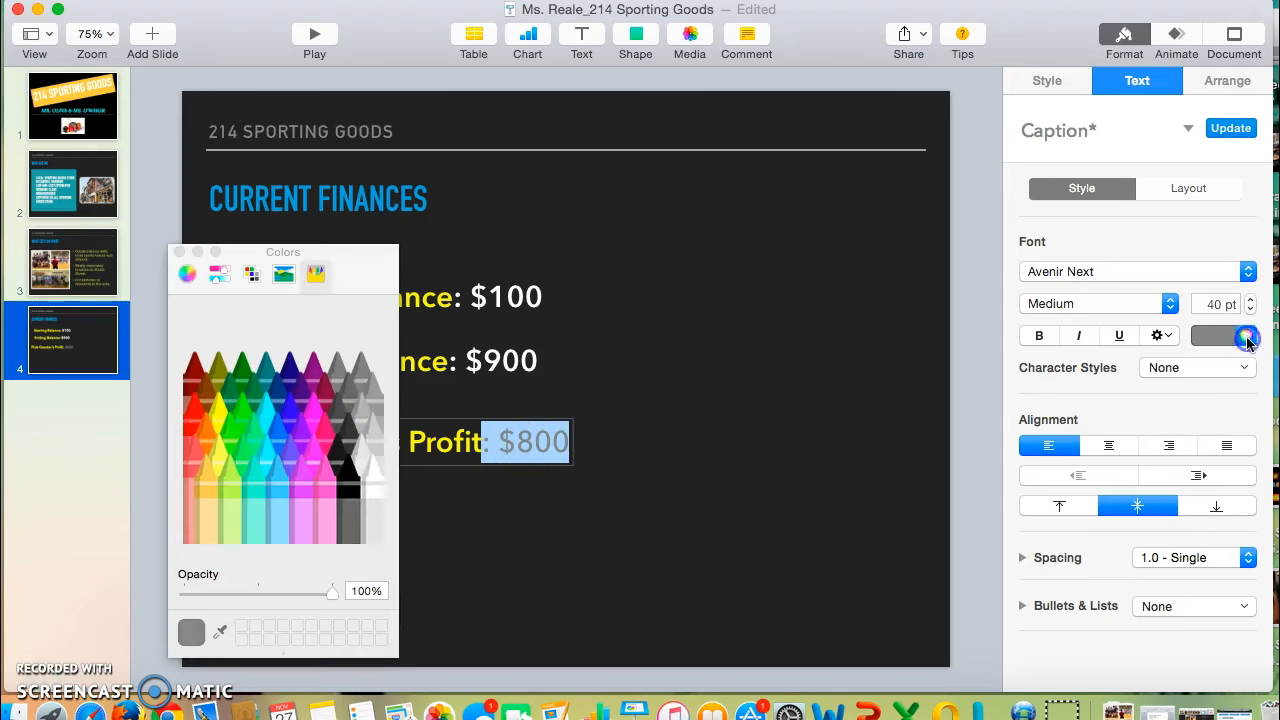
mouse_move(378, 493)
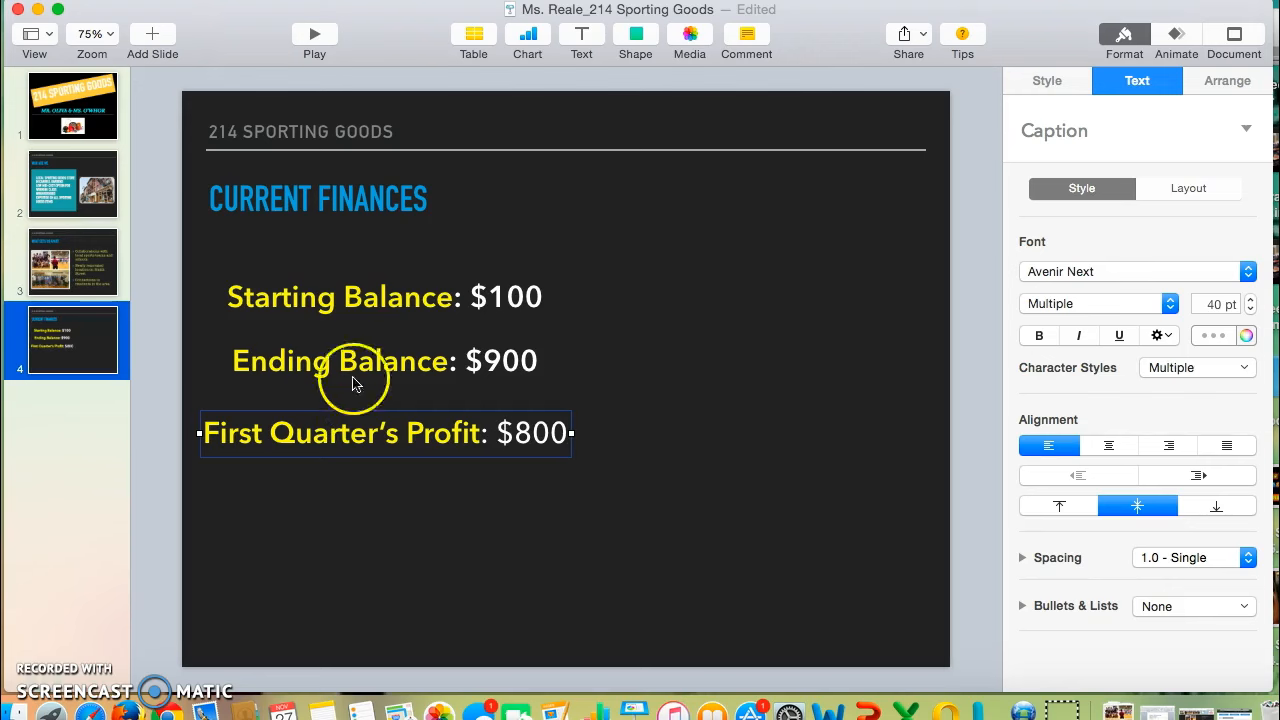
mouse_move(520, 340)
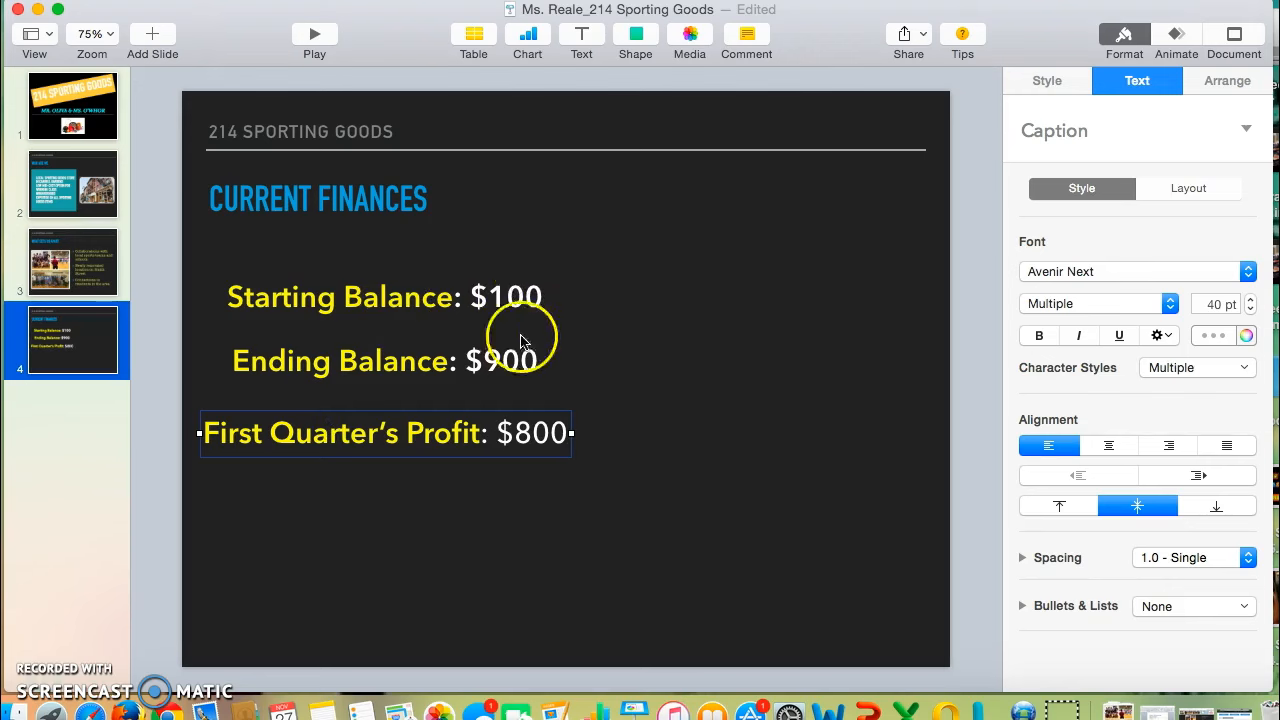
mouse_move(475, 298)
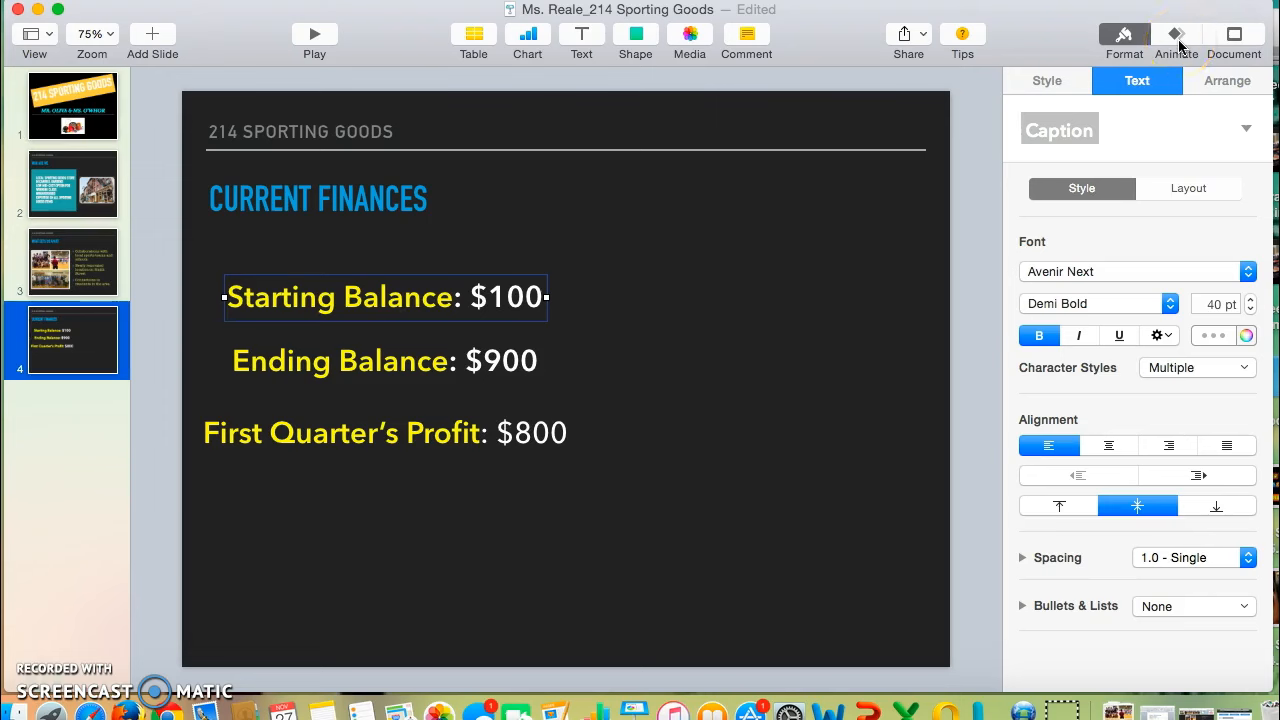
Preview Drift and Scale and Fly In, then apply a Wipe build-in to Starting Balance.
left_click(1176, 35)
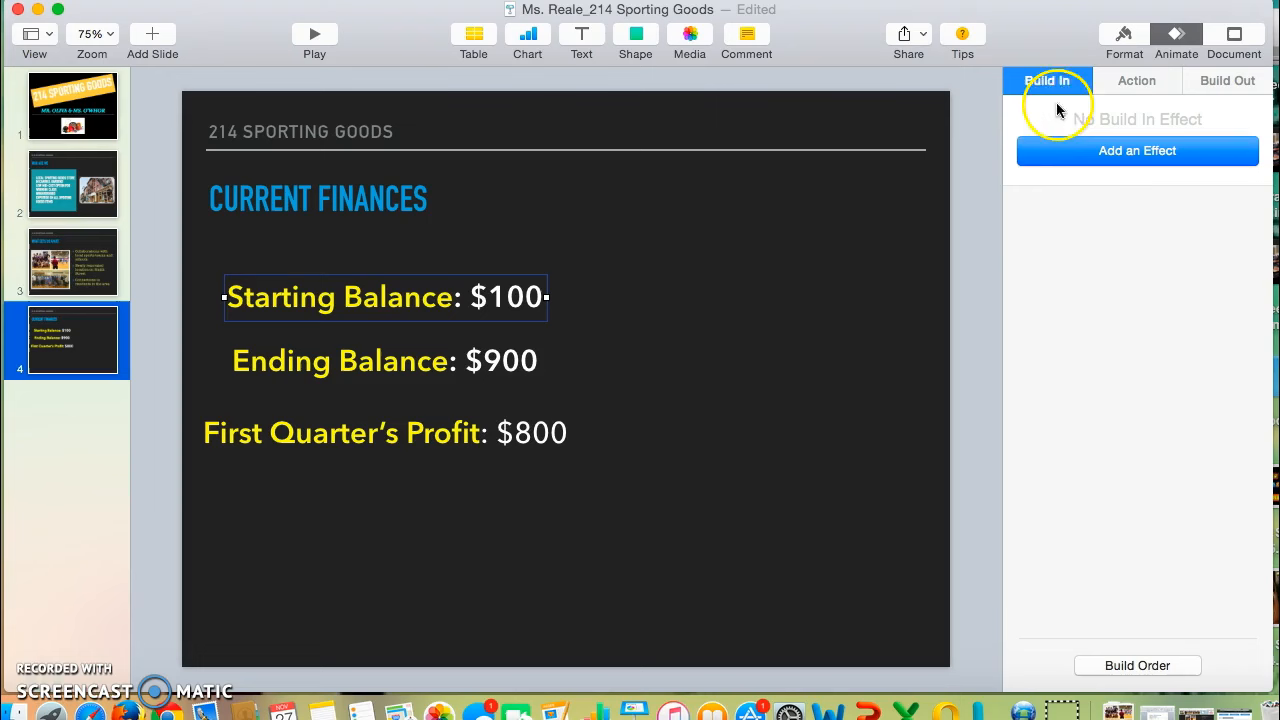
mouse_move(1065, 127)
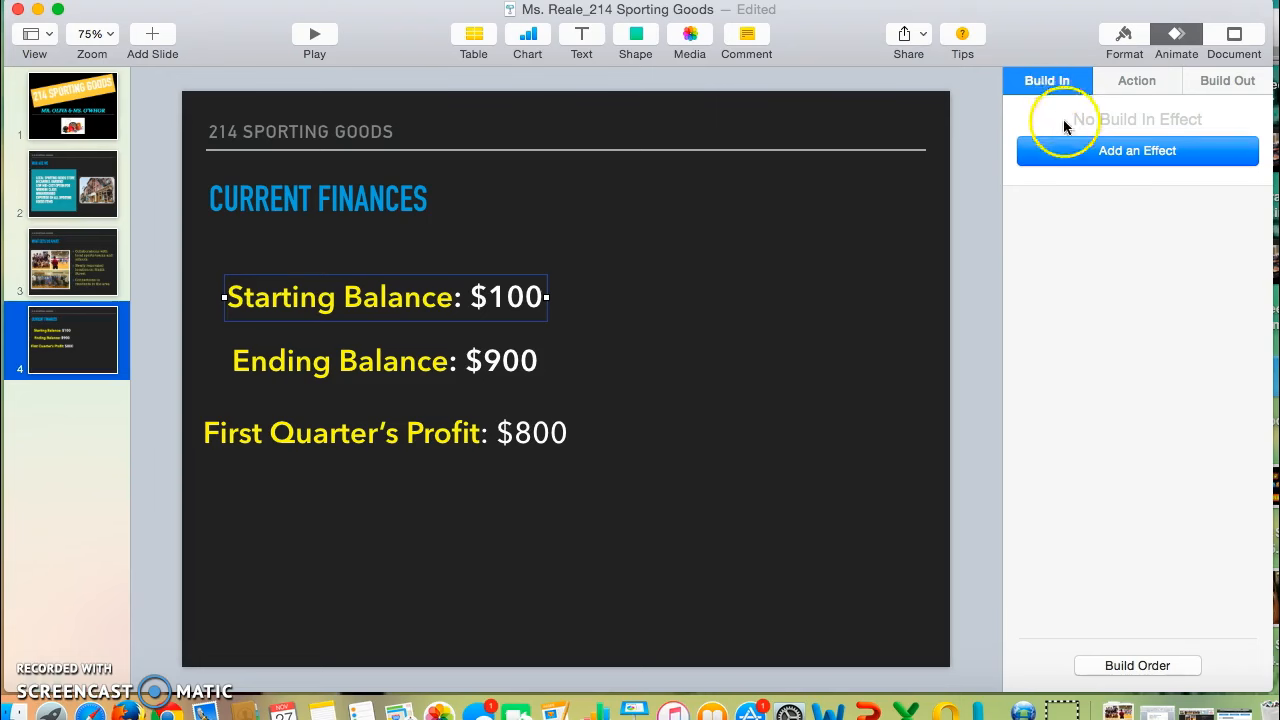
left_click(1137, 150)
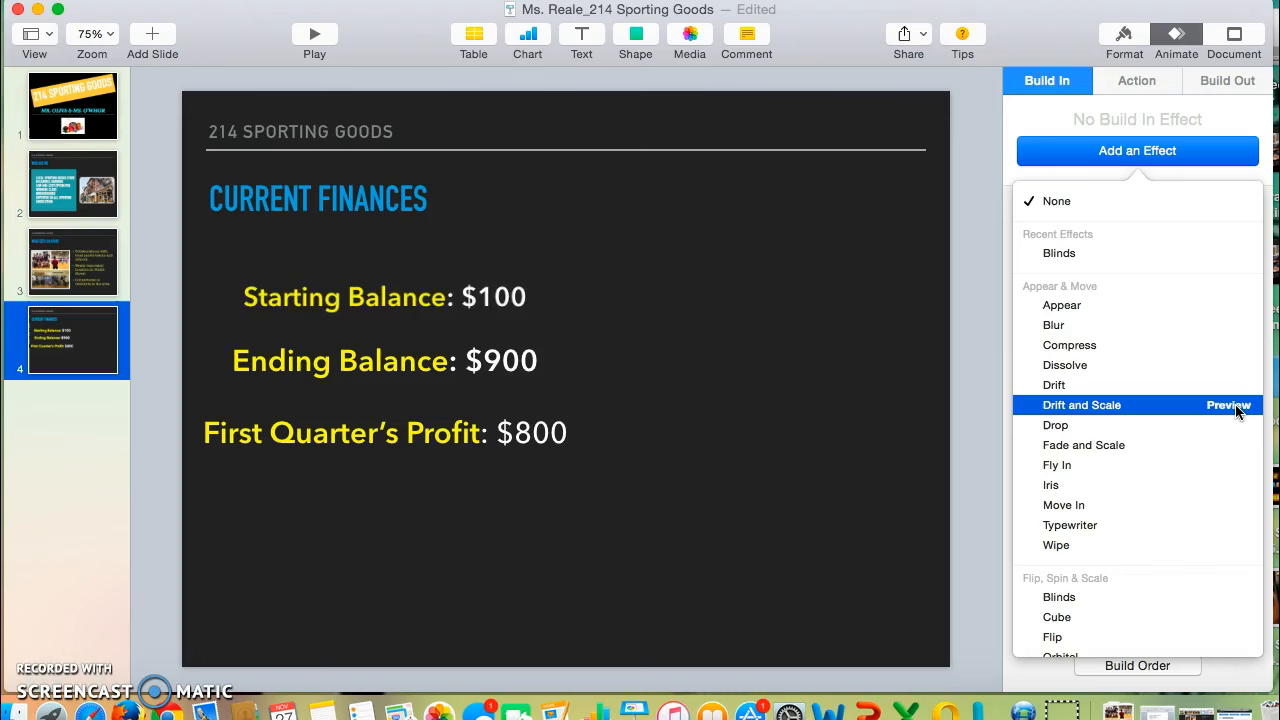
left_click(1057, 465)
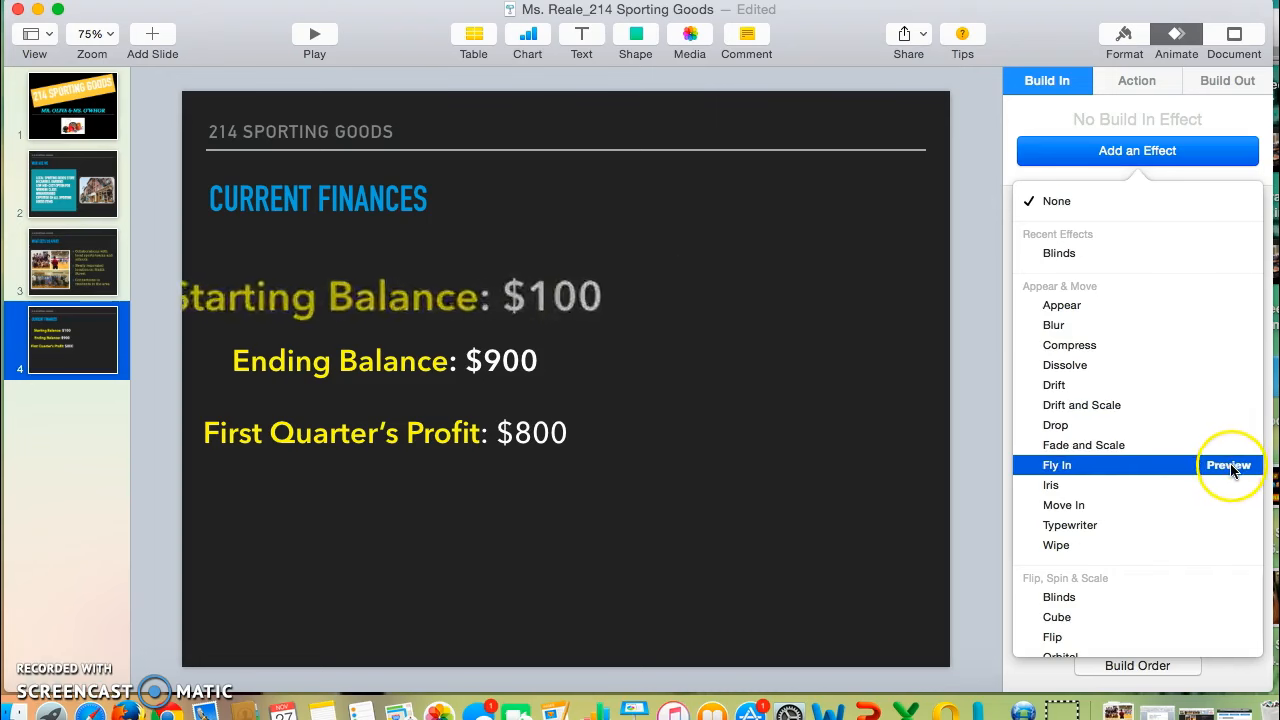
left_click(1228, 465)
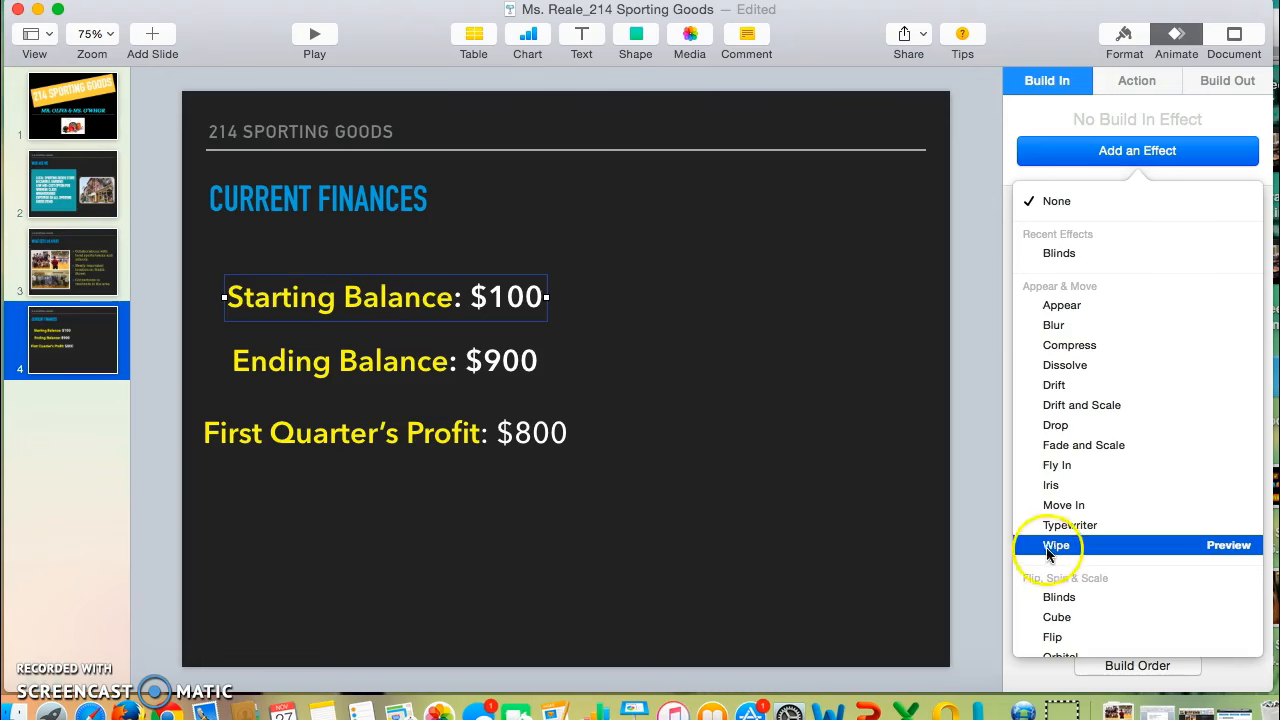
left_click(1057, 545)
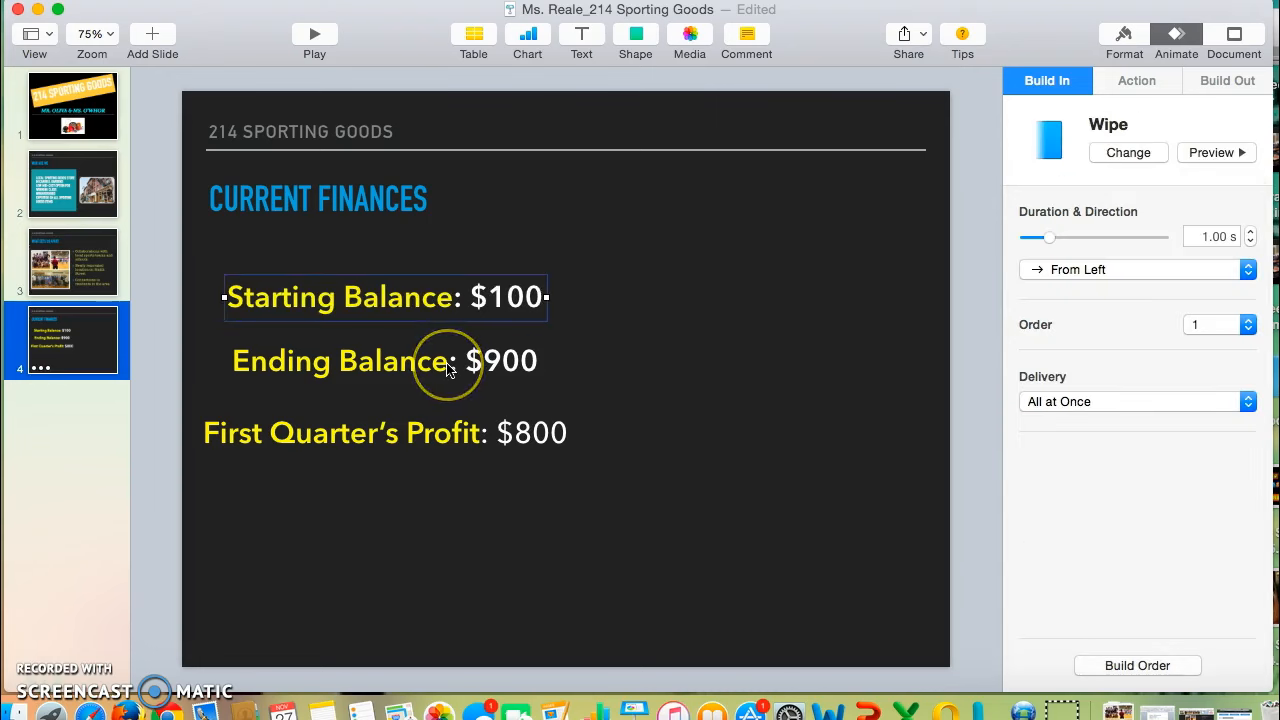
Add a Typewriter build-in effect to the First Quarter's Profit line.
left_click(340, 361)
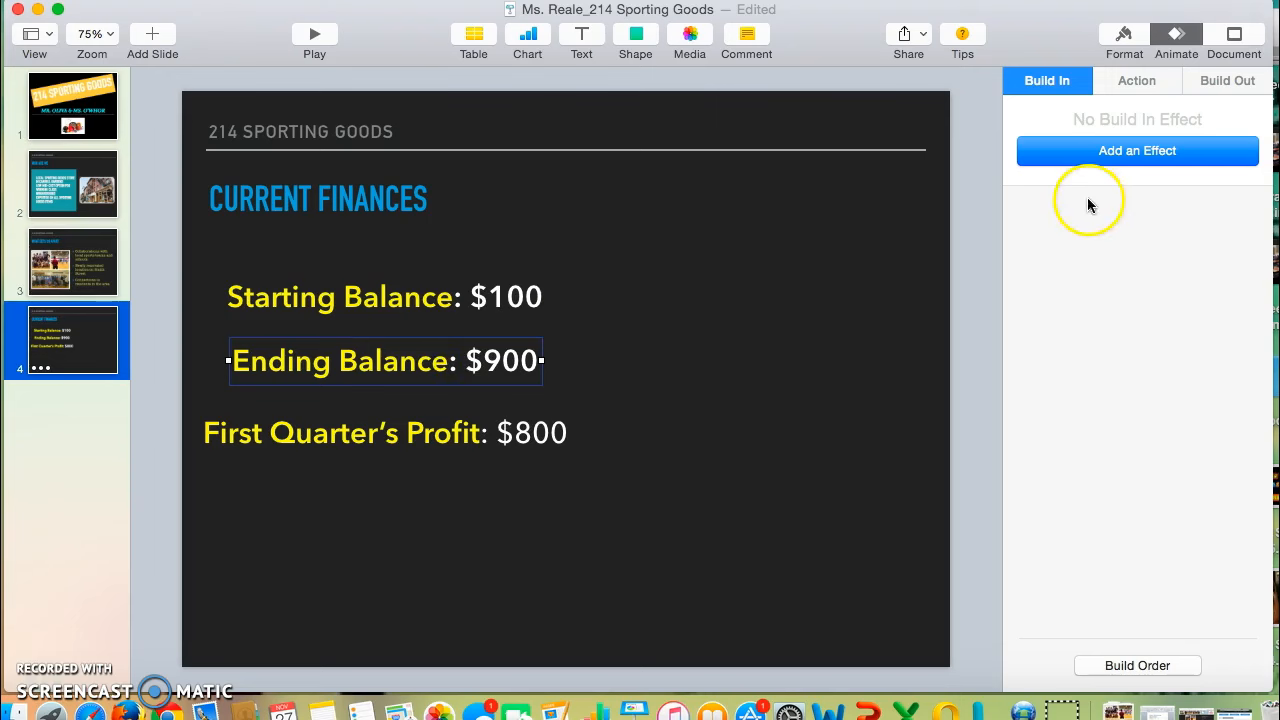
left_click(1137, 150)
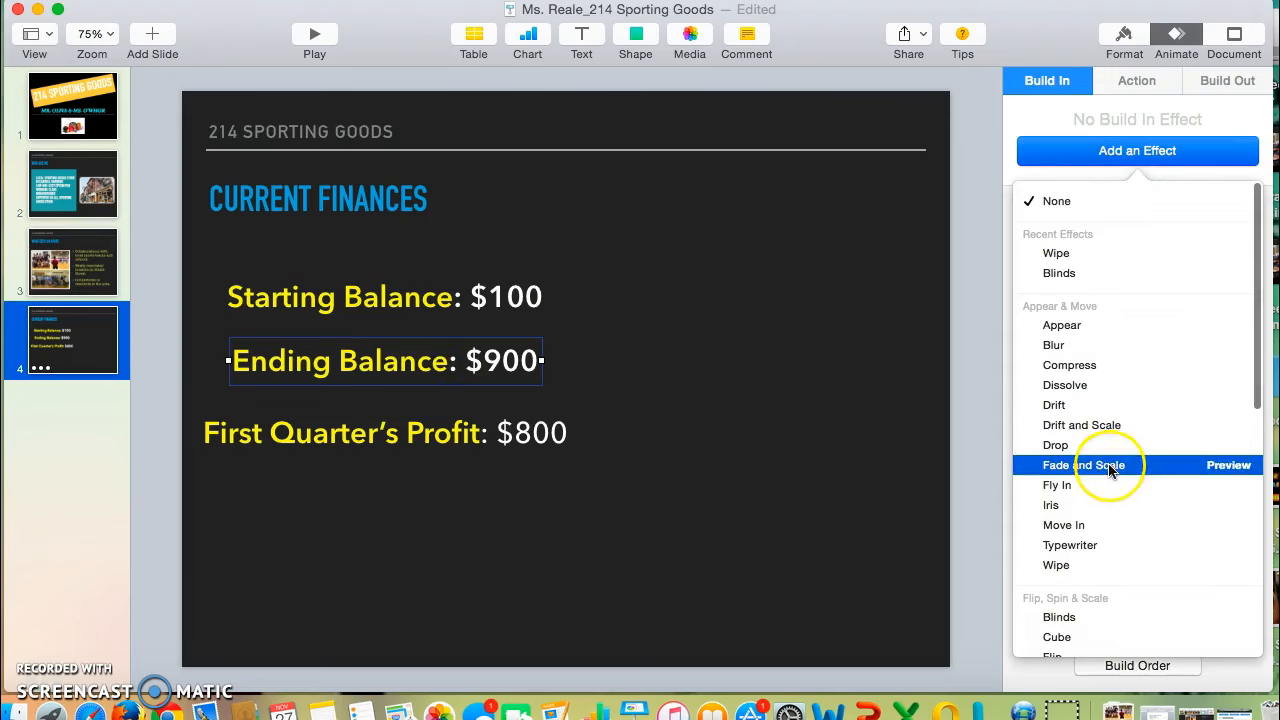
scroll("down", 3)
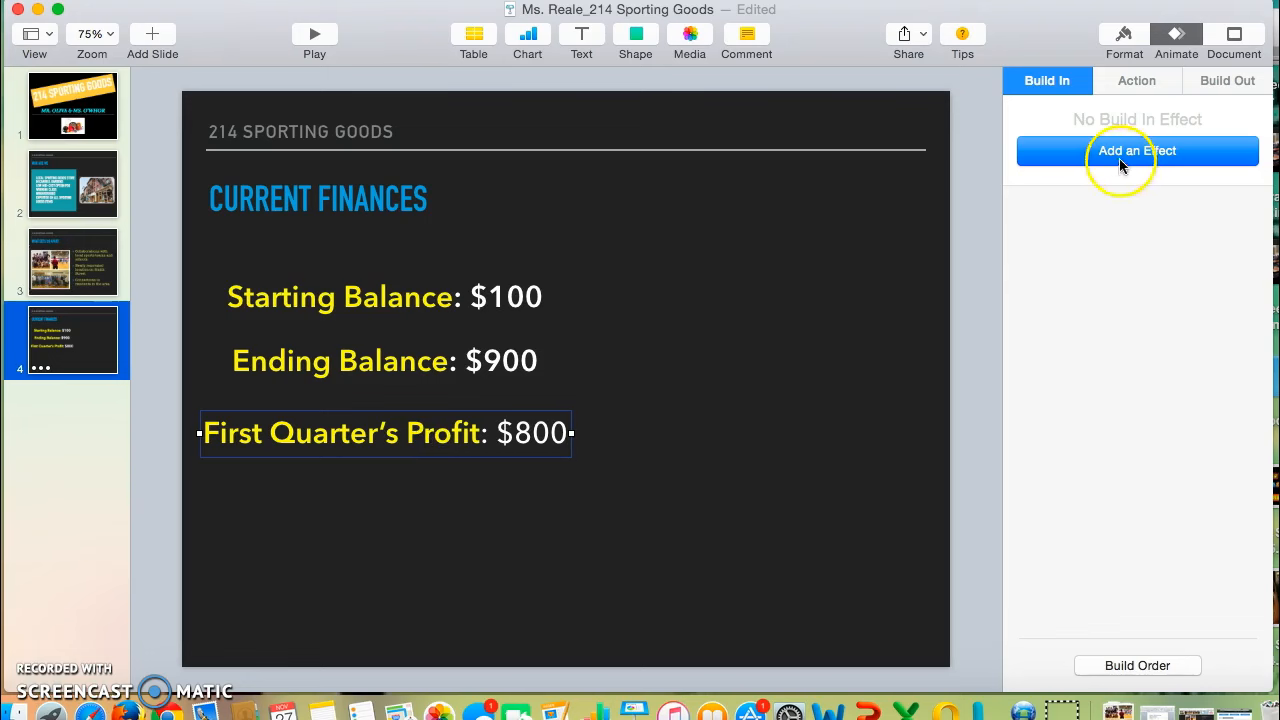
left_click(1137, 150)
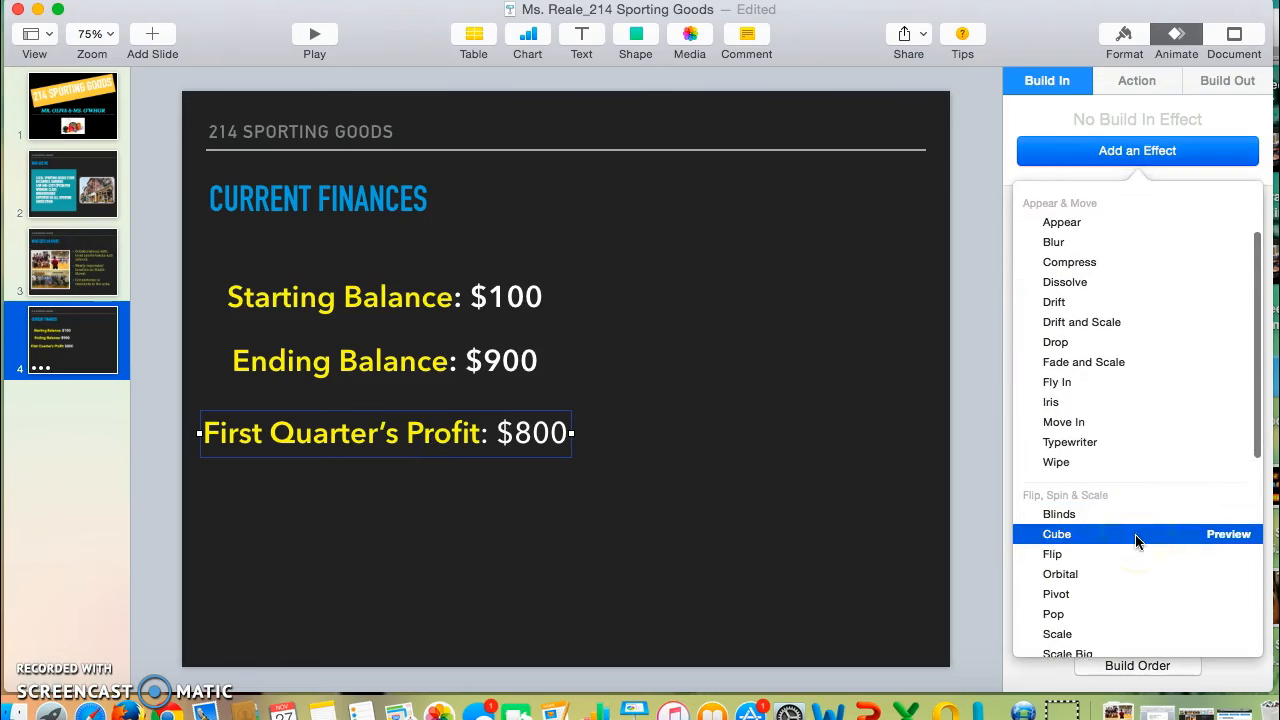
left_click(1069, 442)
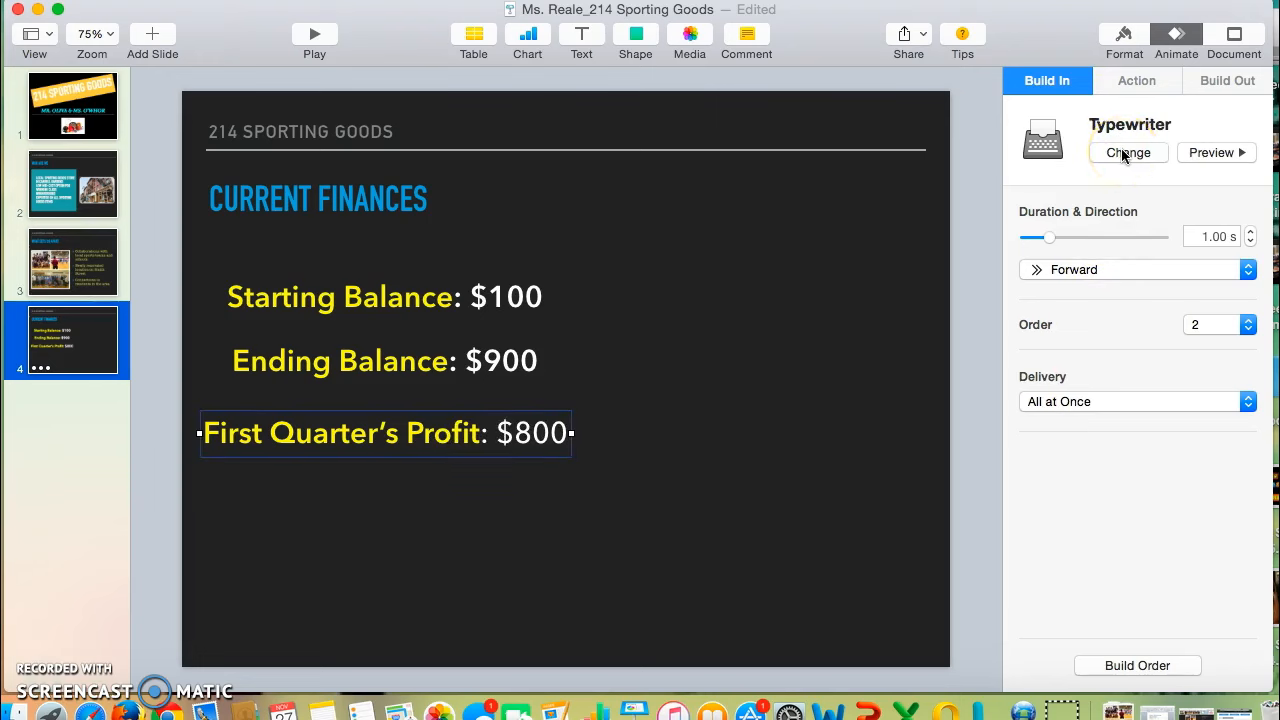
Replace Typewriter with a Blinds build-in, delivered all at once.
left_click(1128, 152)
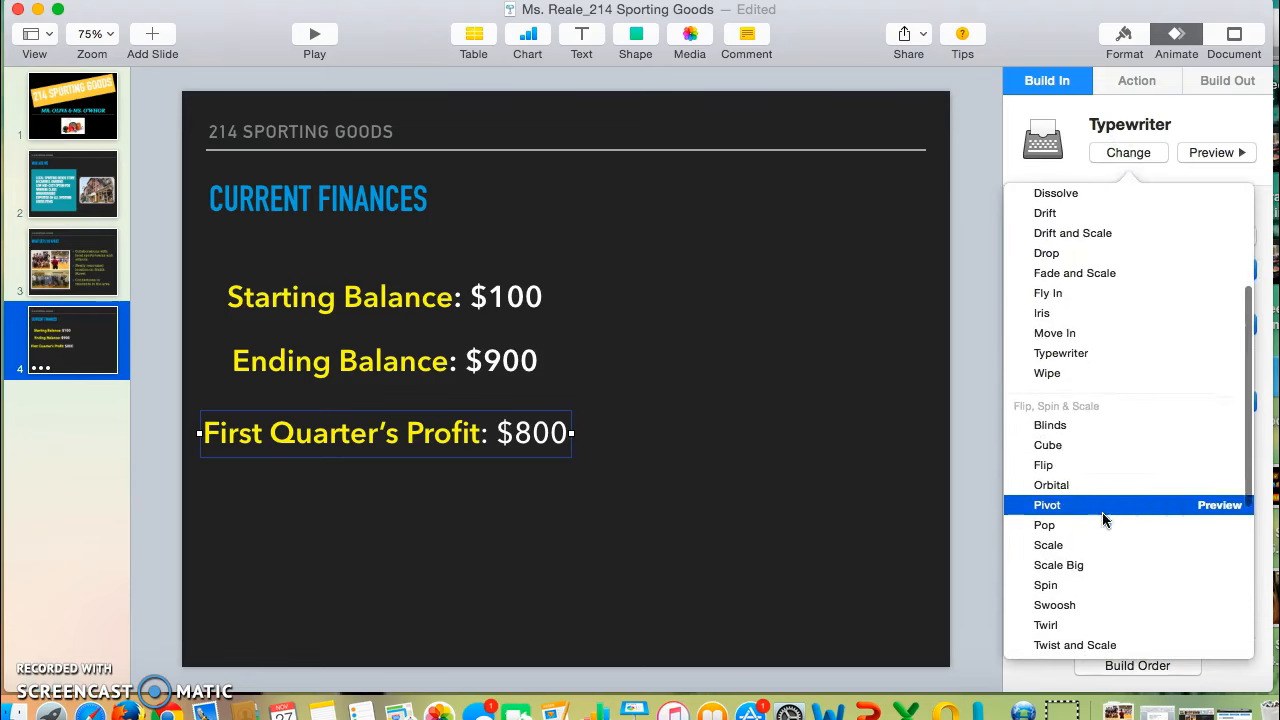
left_click(1049, 425)
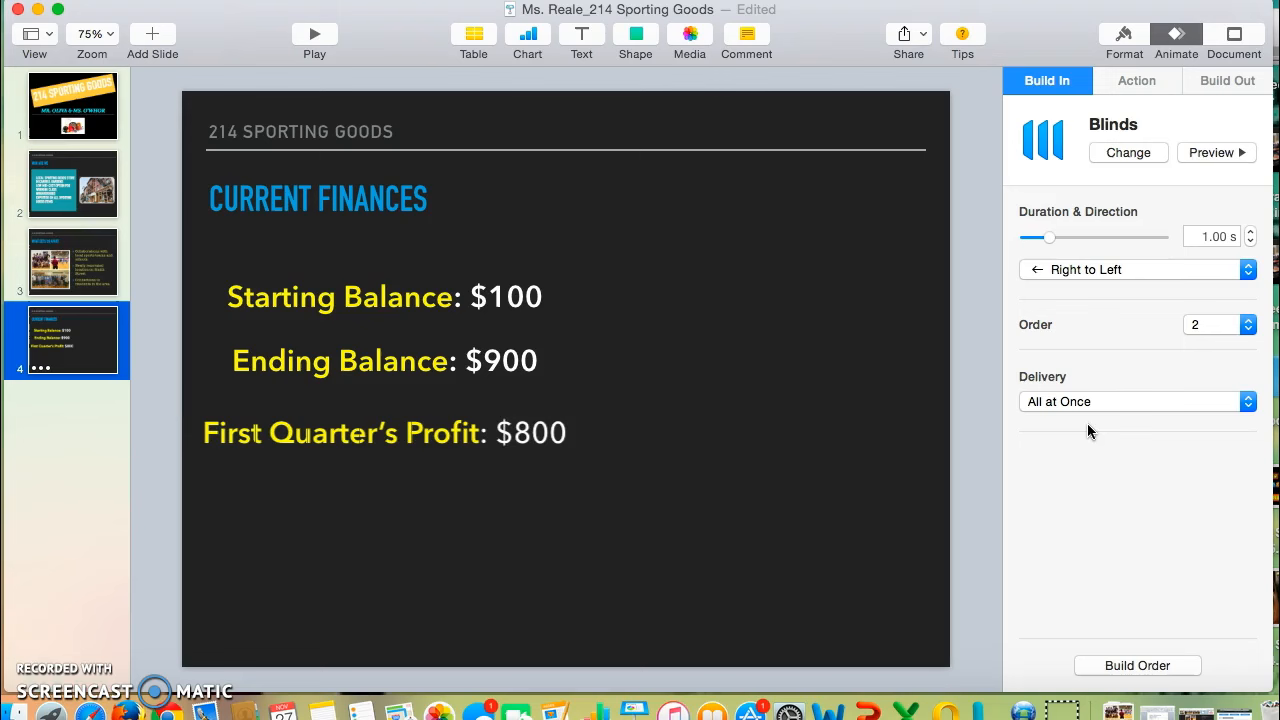
left_click(385, 433)
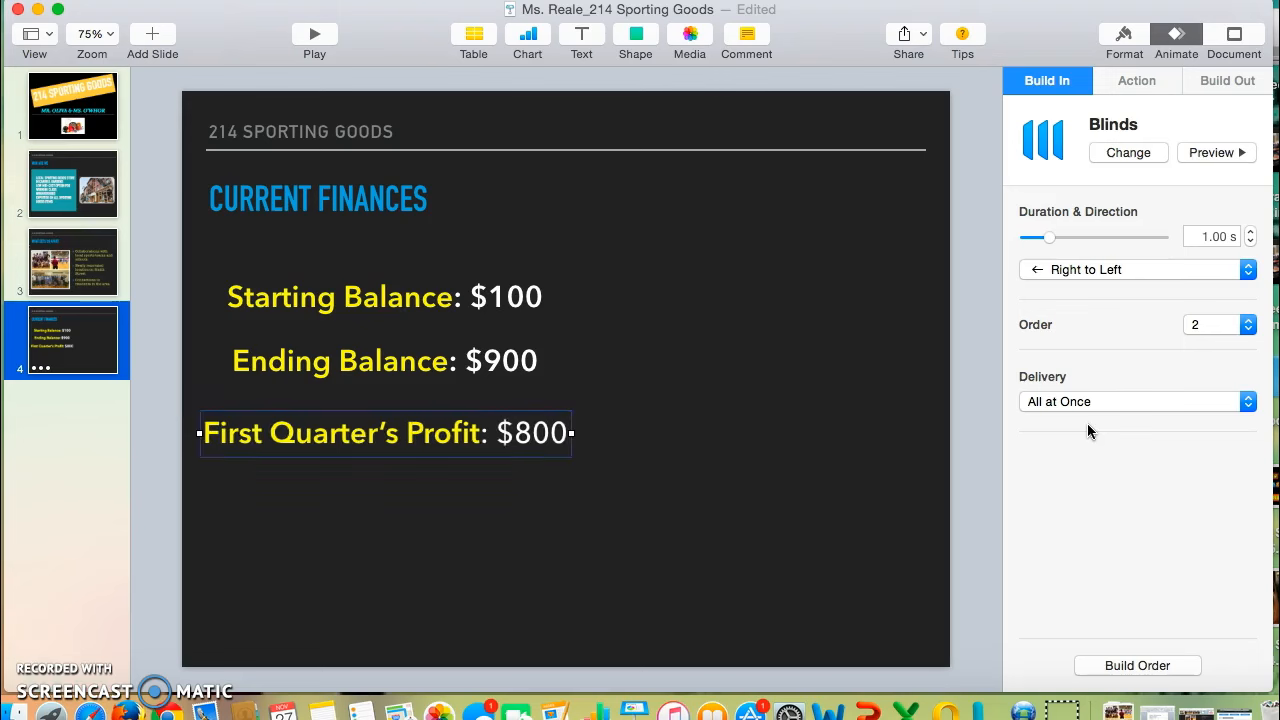
left_click(1137, 401)
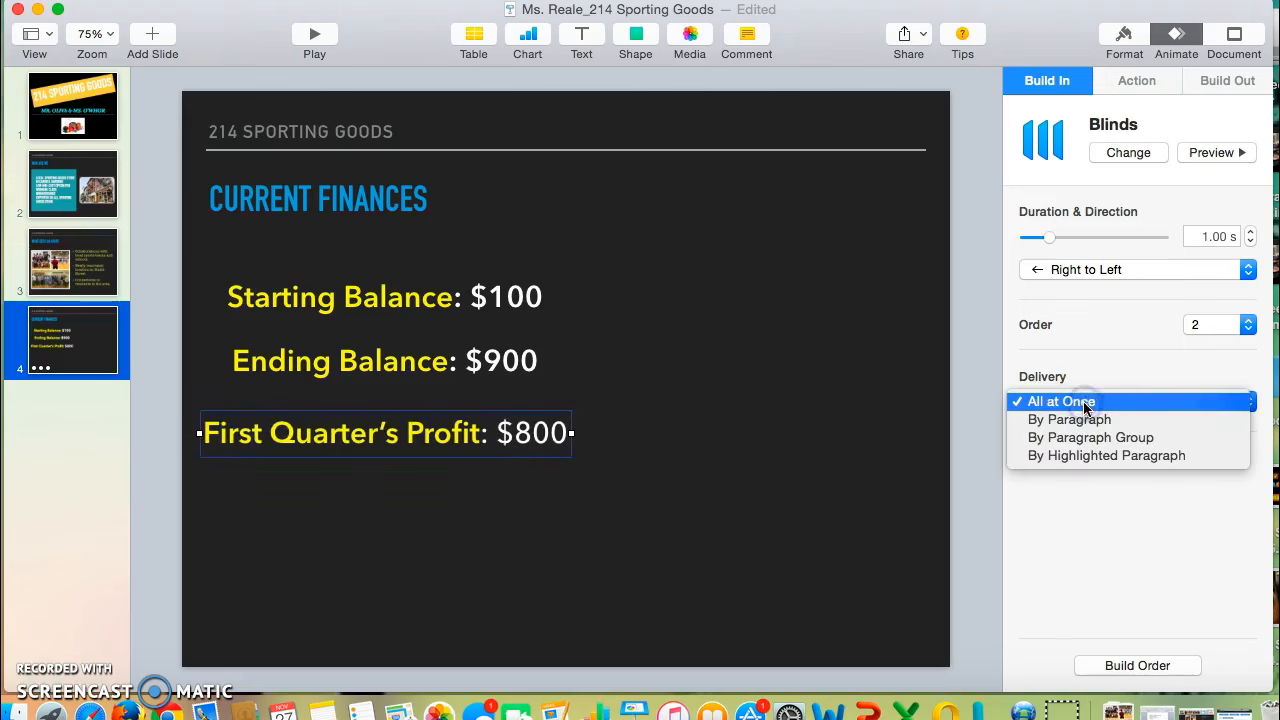
left_click(1060, 401)
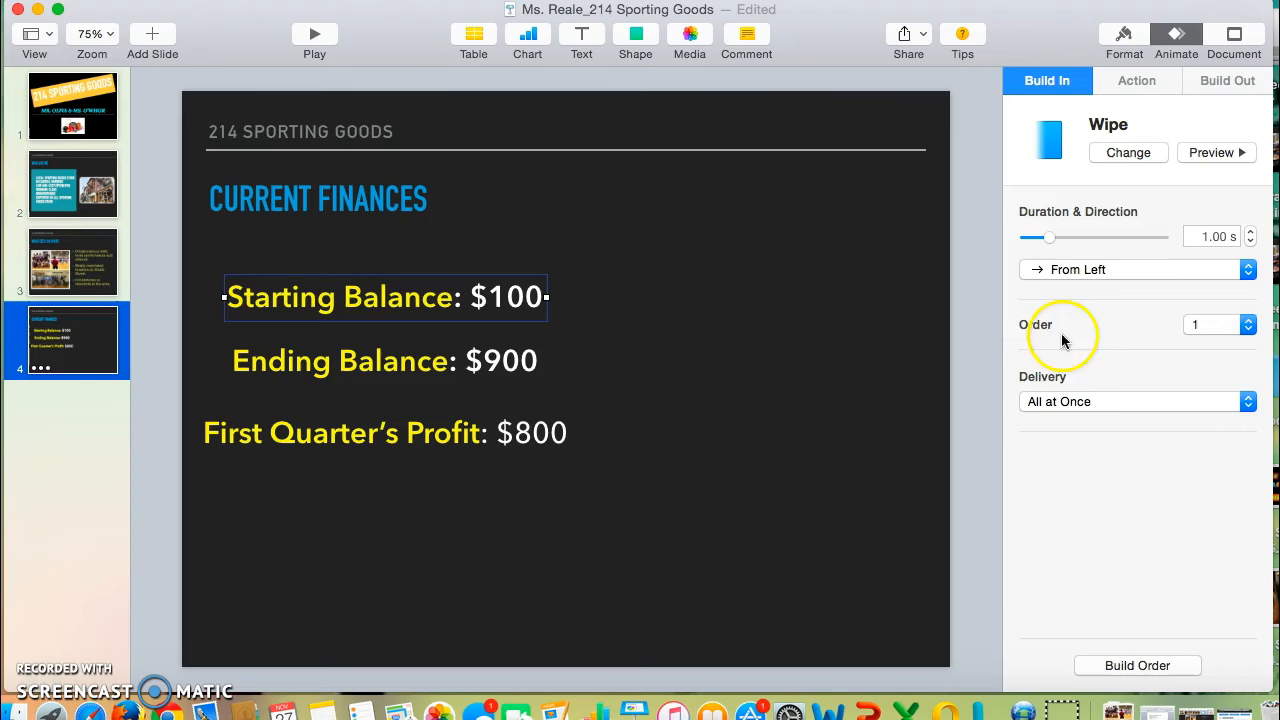
Give Ending Balance a Swoosh build-in as build 2, then play the slideshow.
left_click(340, 361)
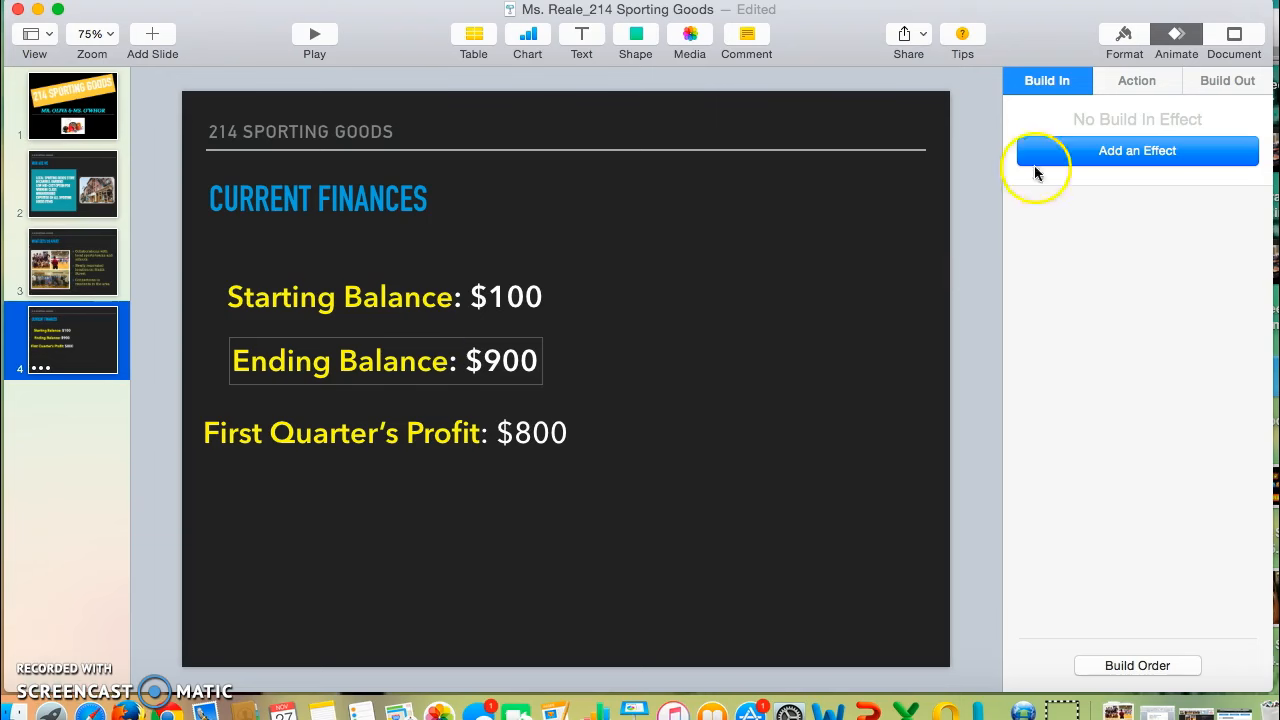
left_click(1137, 151)
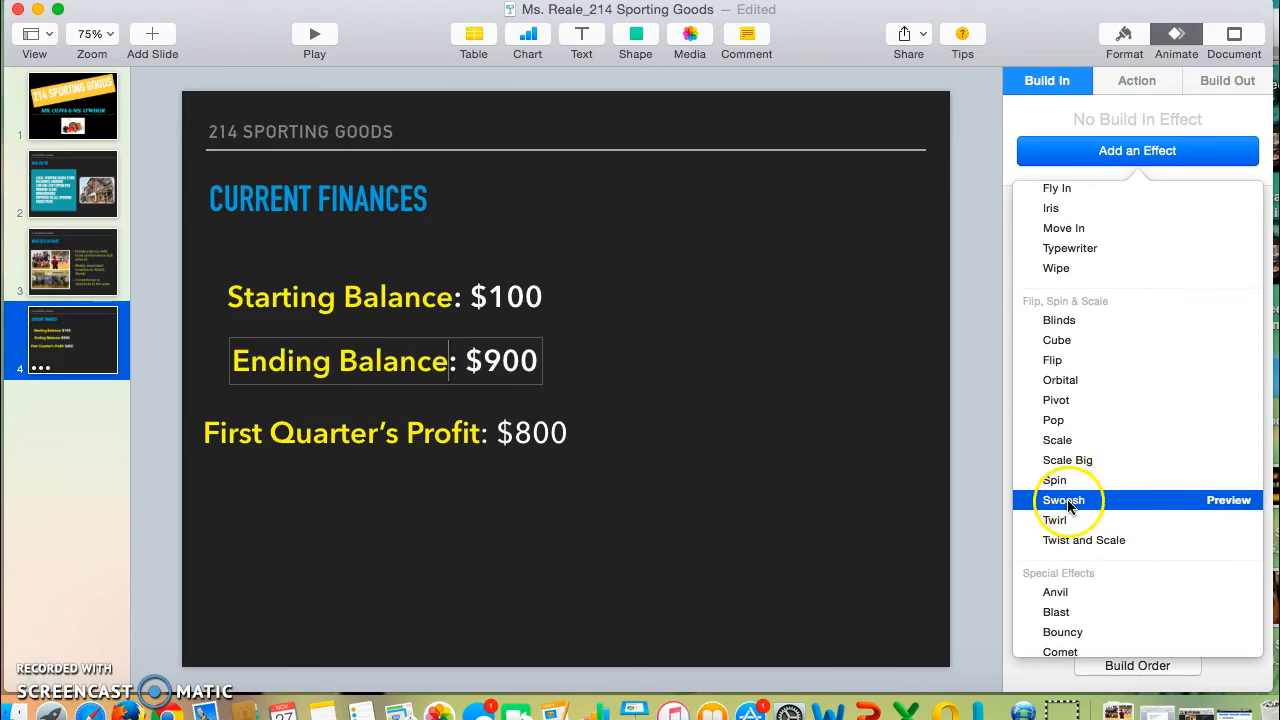
left_click(1063, 500)
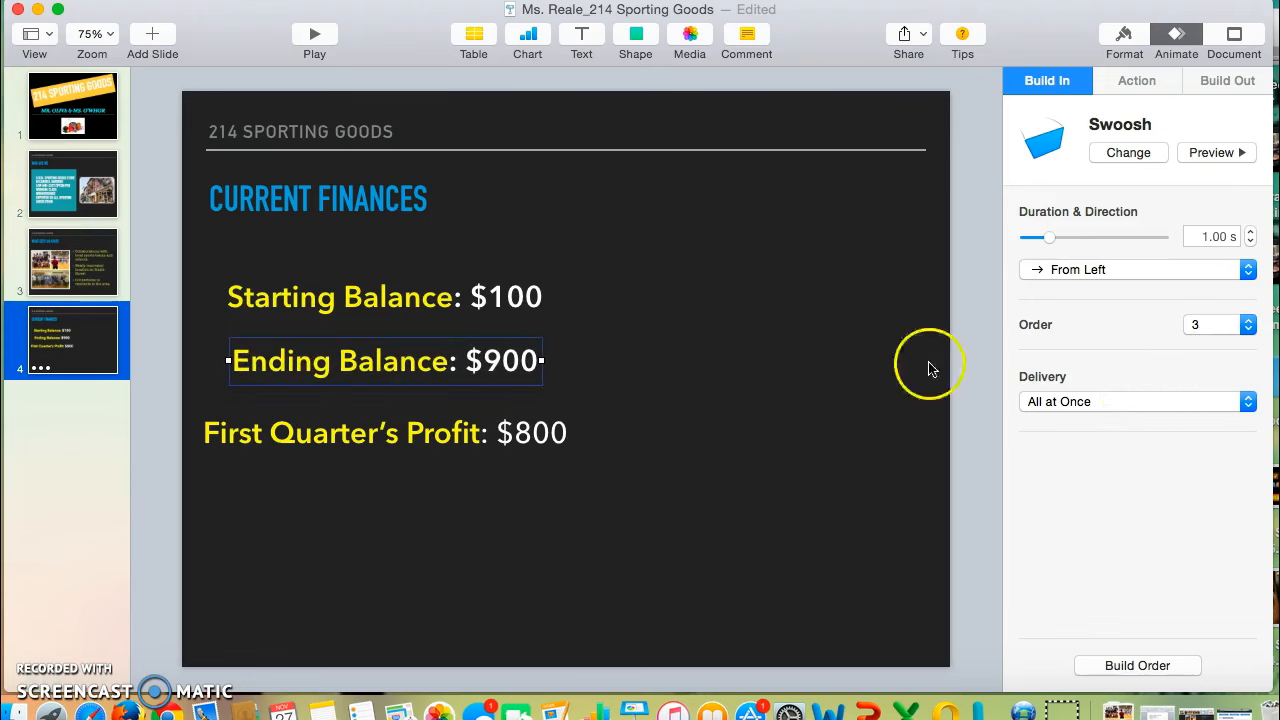
mouse_move(1057, 353)
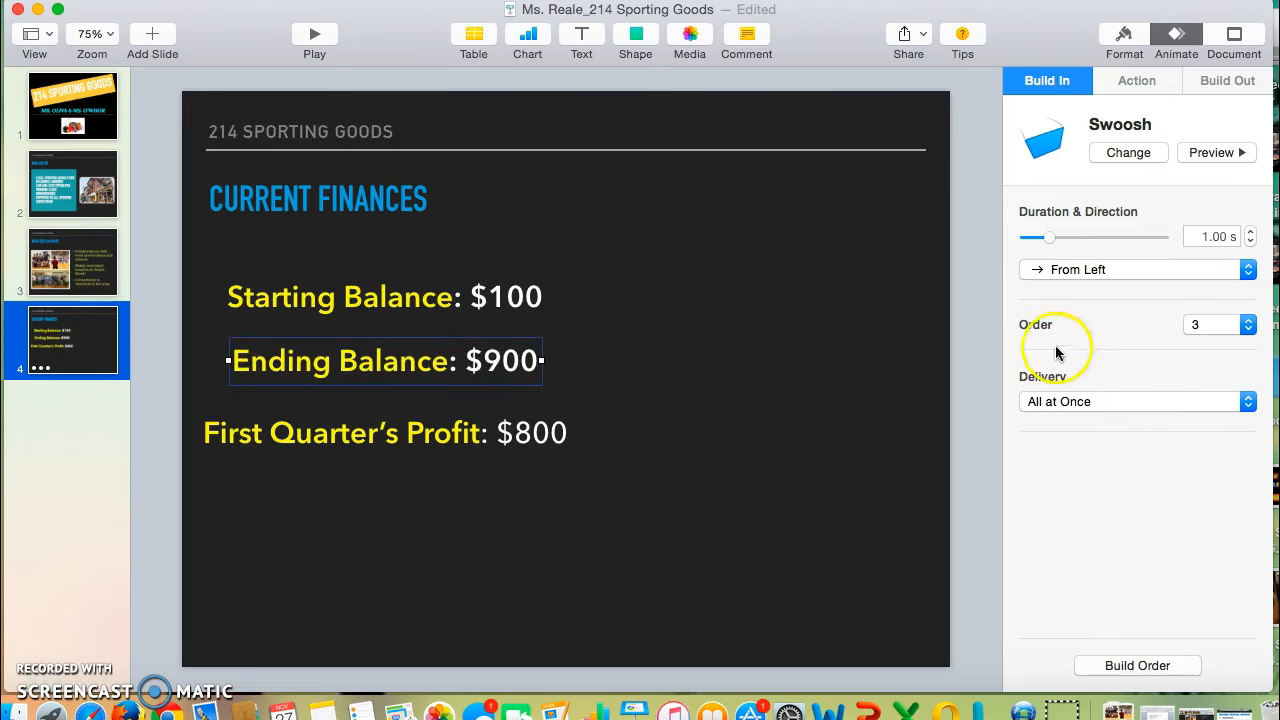
left_click(1218, 324)
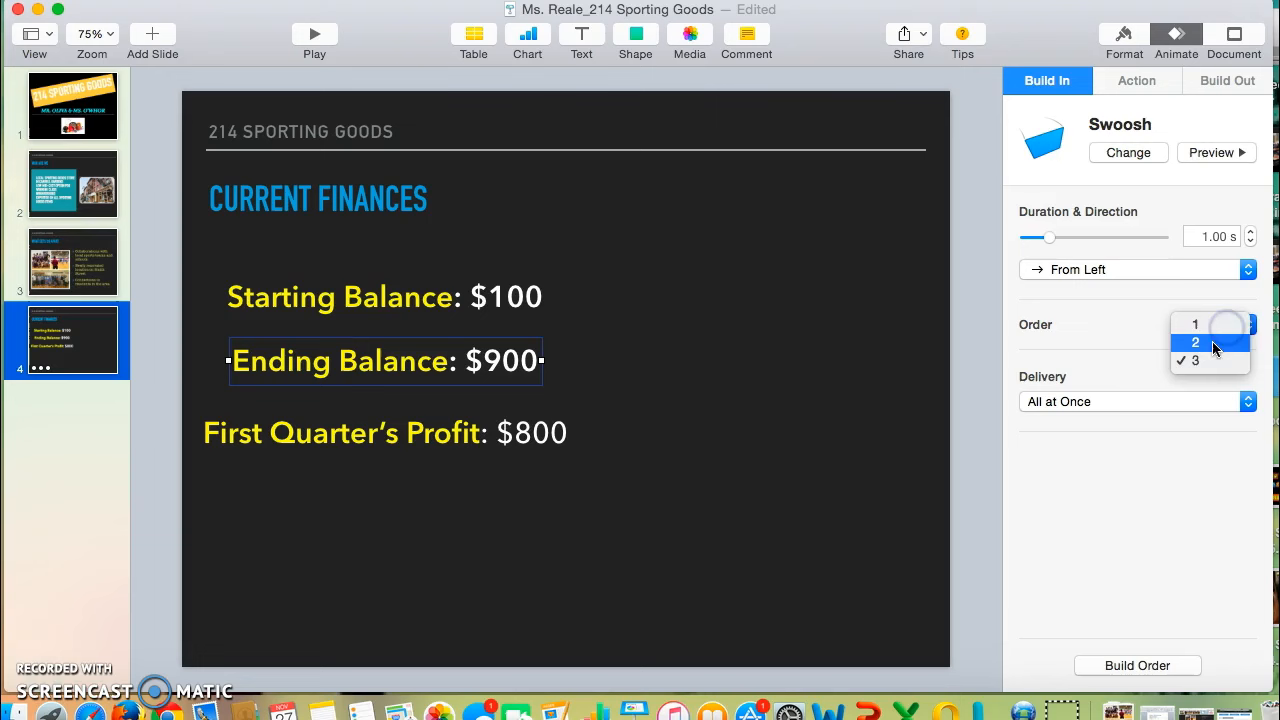
left_click(1195, 342)
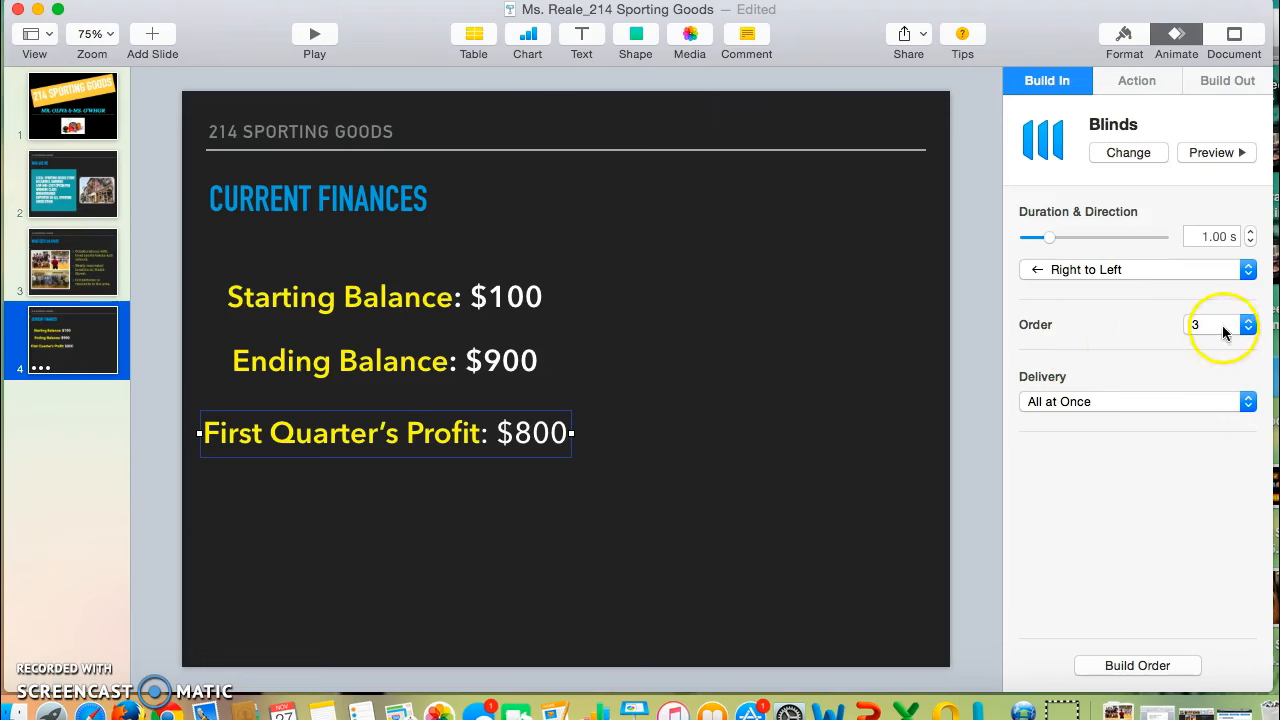
mouse_move(1205, 335)
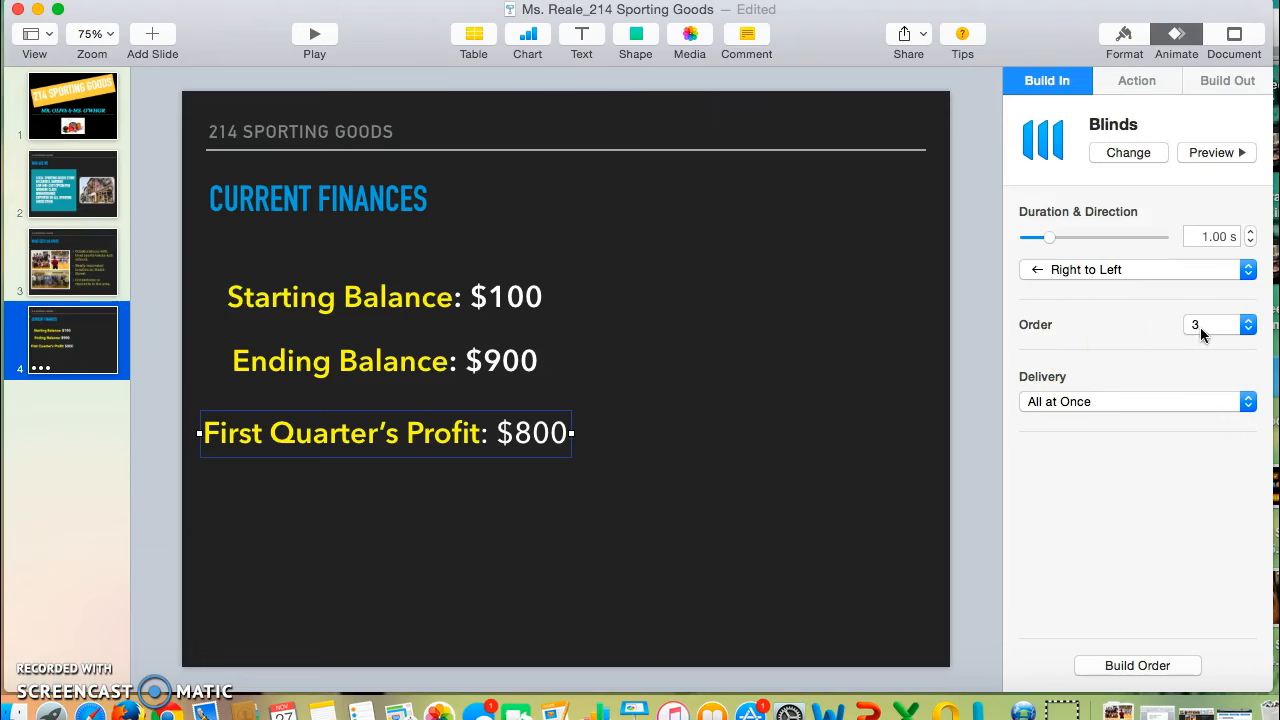
mouse_move(1200, 335)
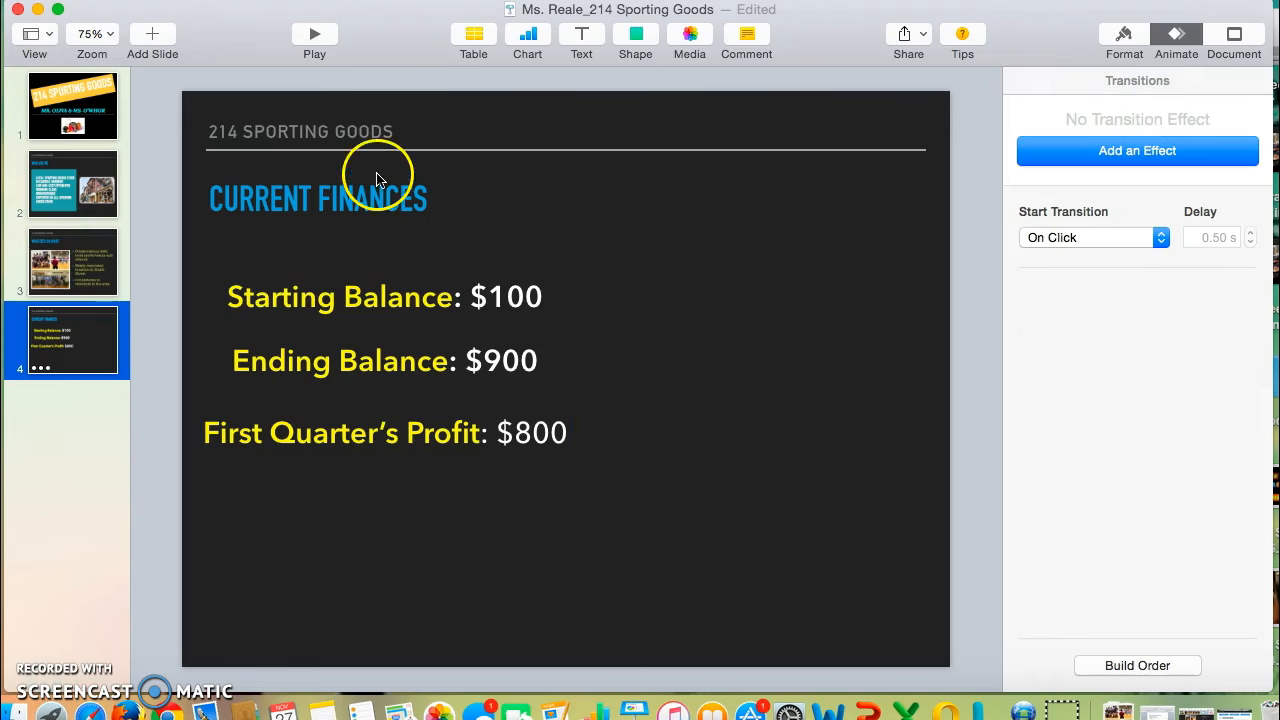
left_click(314, 33)
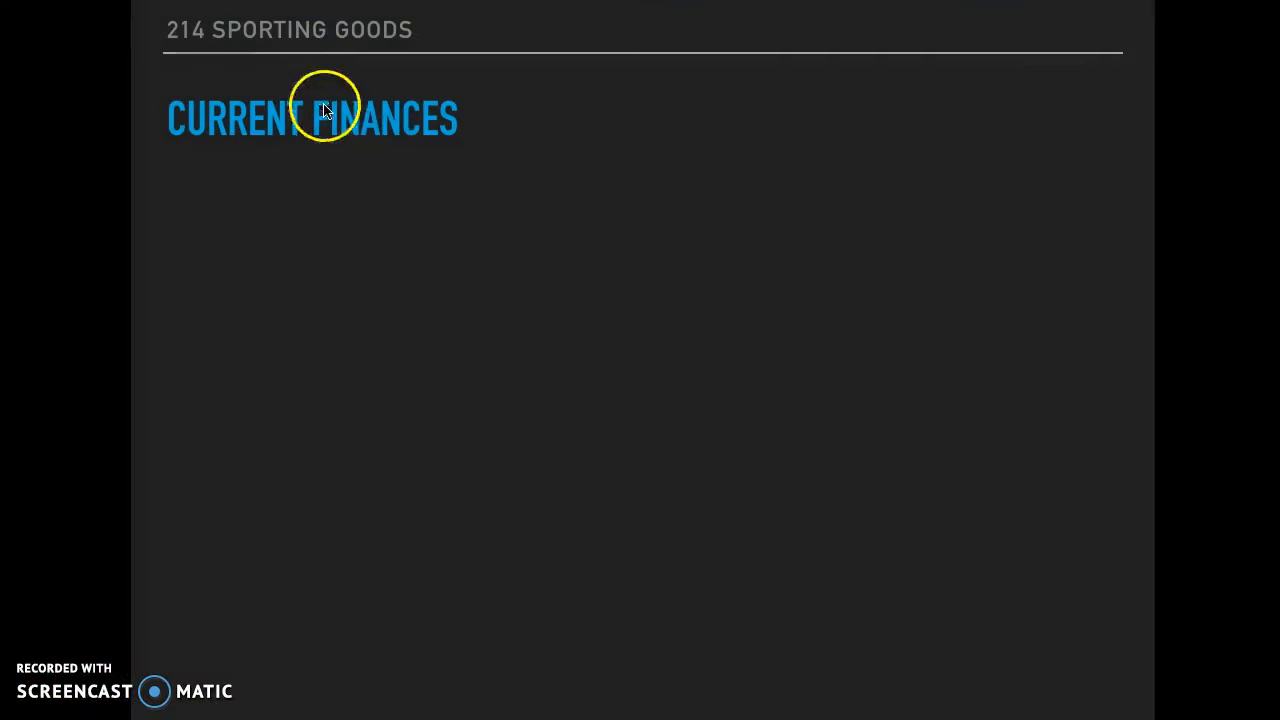